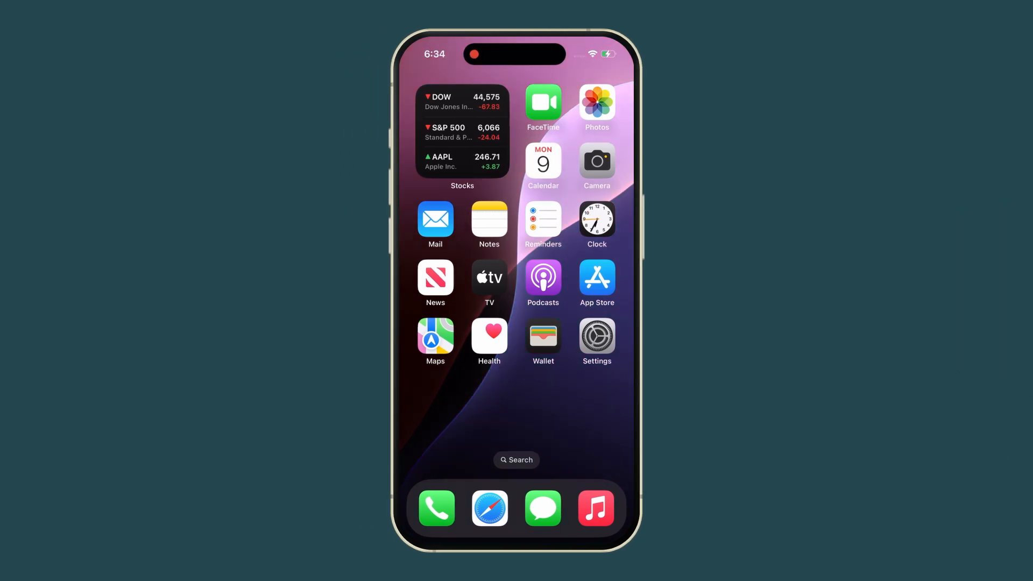
# Step: Open the connected tyombera Wi-Fi network's details in Settings and scroll through them
pyautogui.click(595, 342)
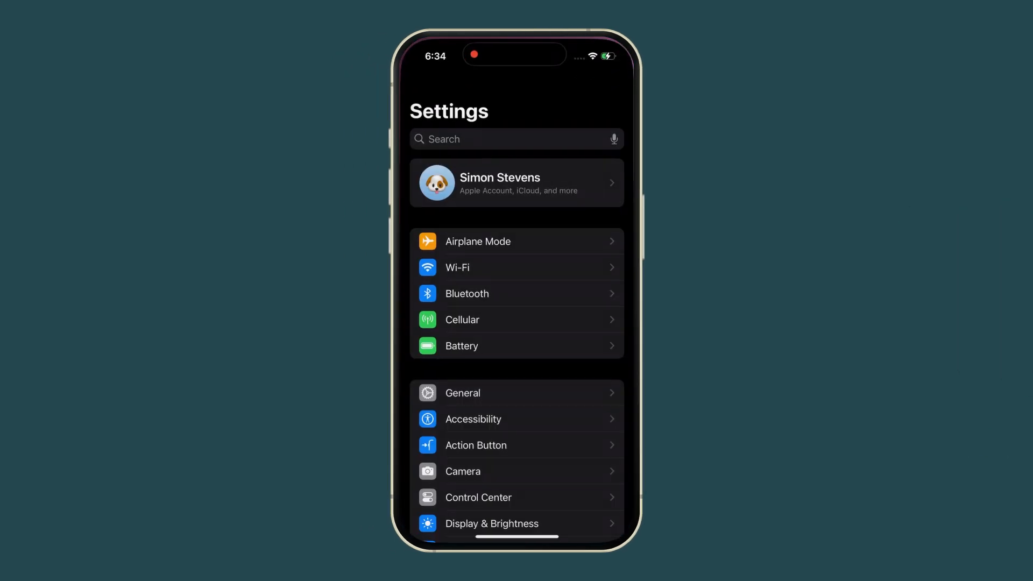
pyautogui.click(517, 266)
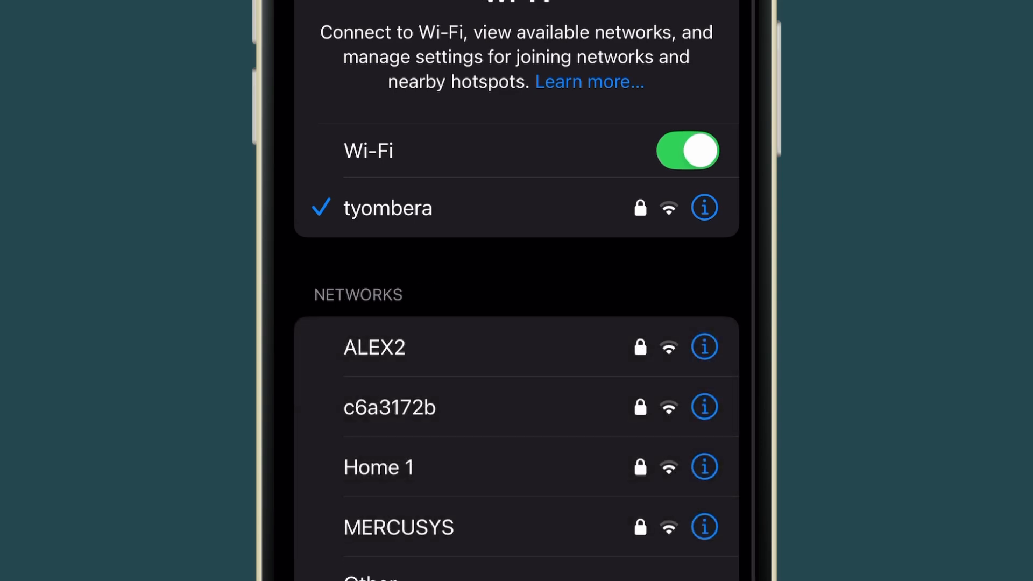
pyautogui.click(704, 208)
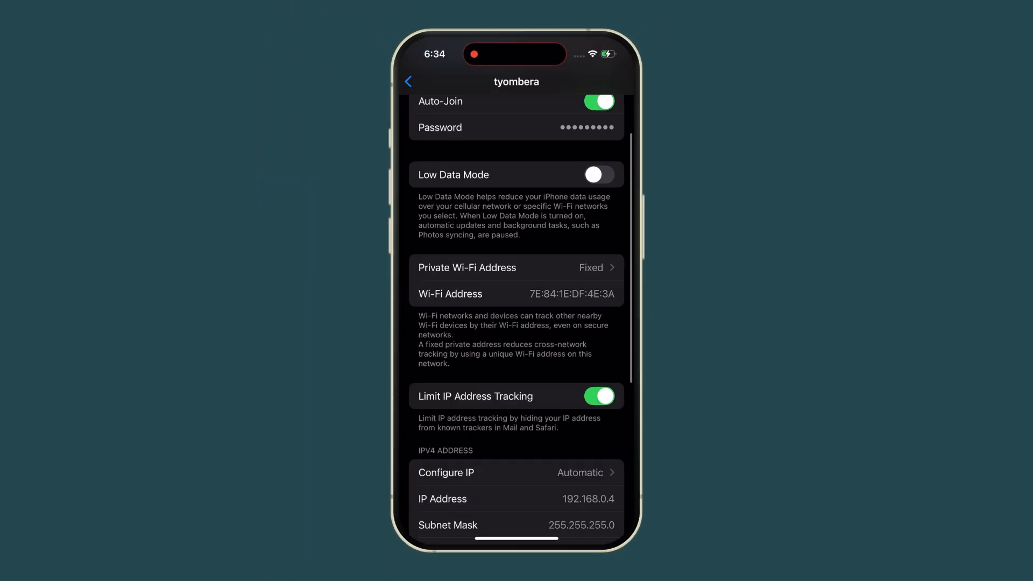
pyautogui.scroll(-3)
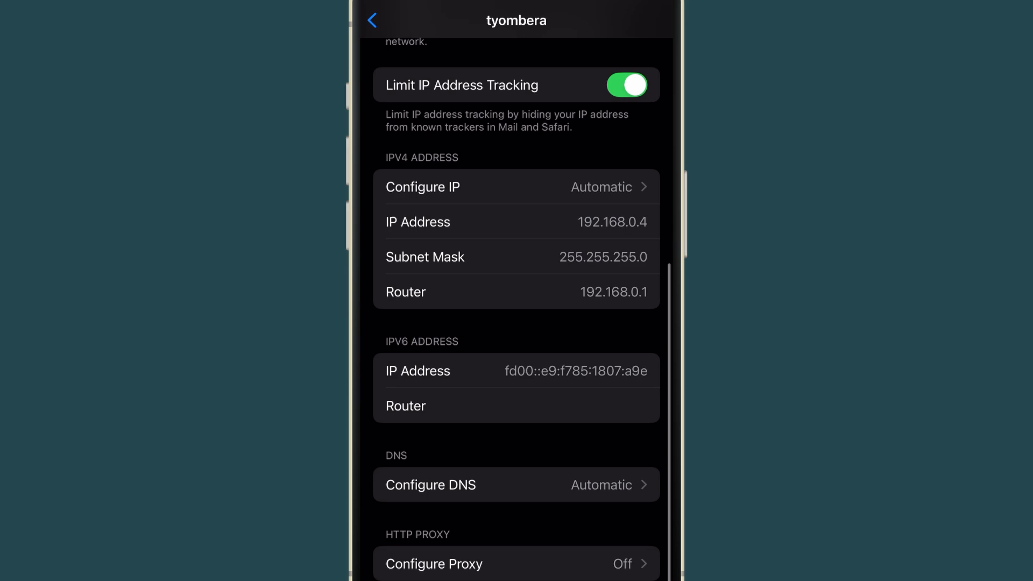
pyautogui.scroll(3)
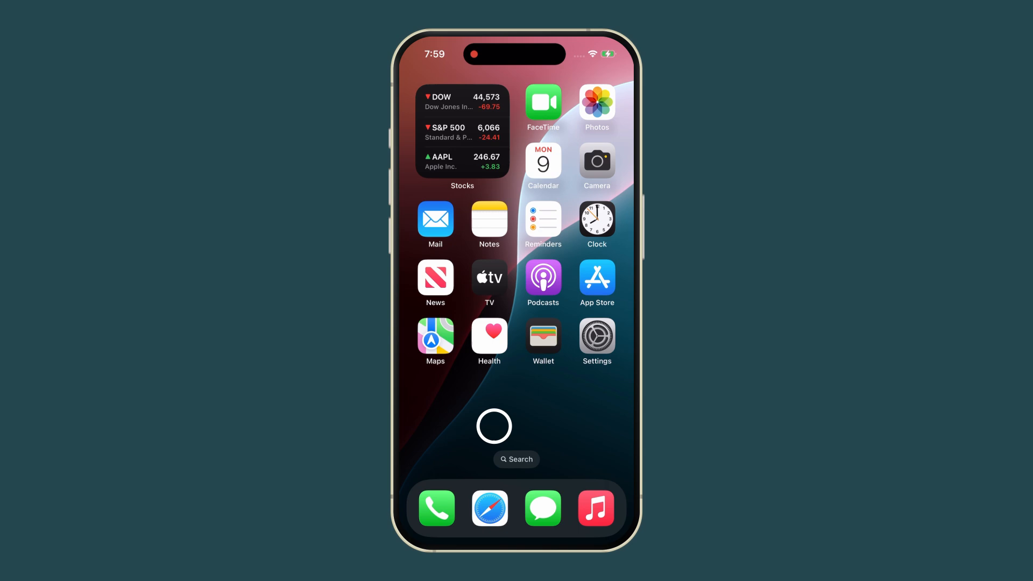
# Step: Return to the tyombera network details page in Wi-Fi settings
pyautogui.click(596, 337)
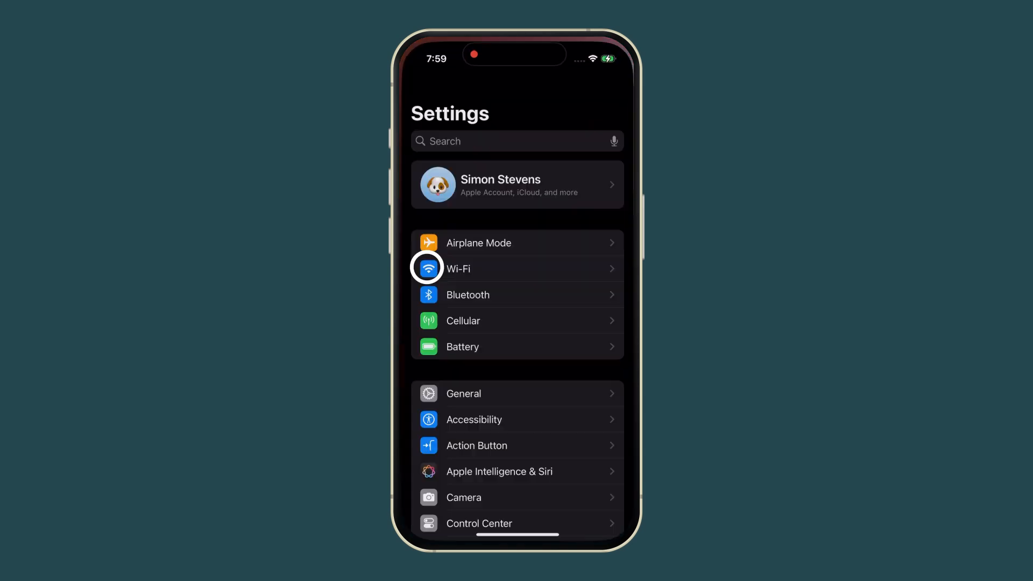
pyautogui.click(457, 268)
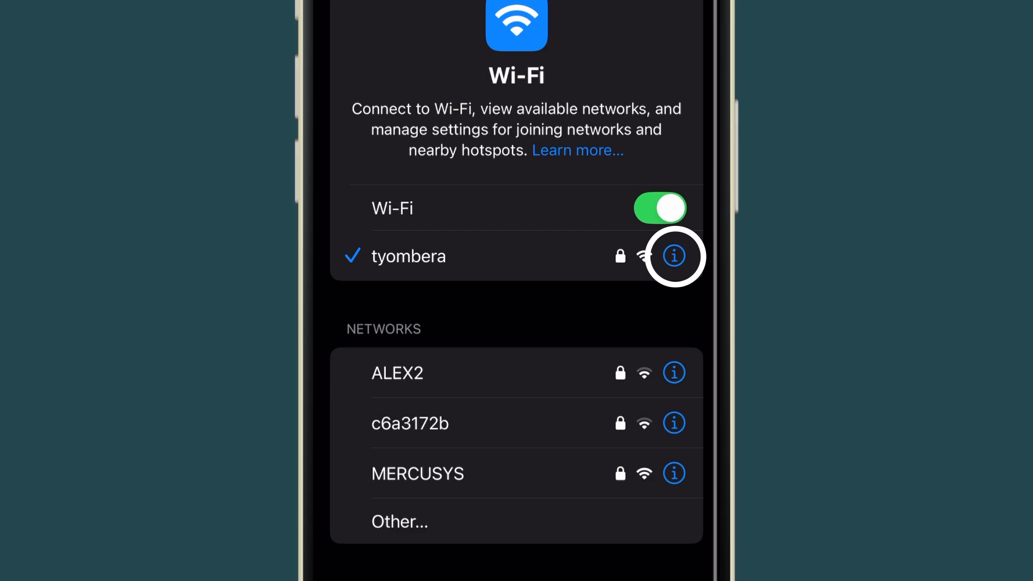
pyautogui.click(673, 256)
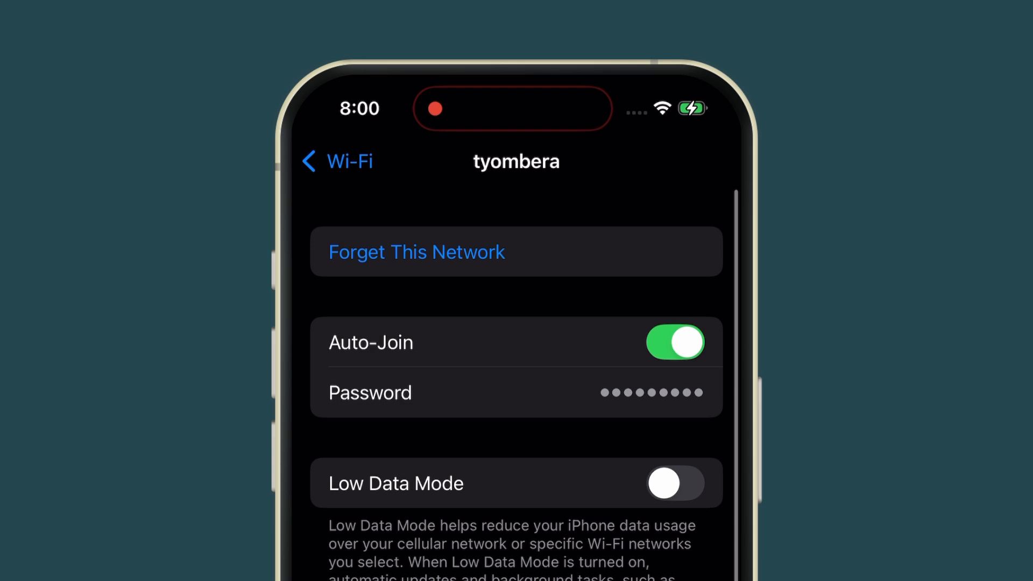
pyautogui.click(336, 161)
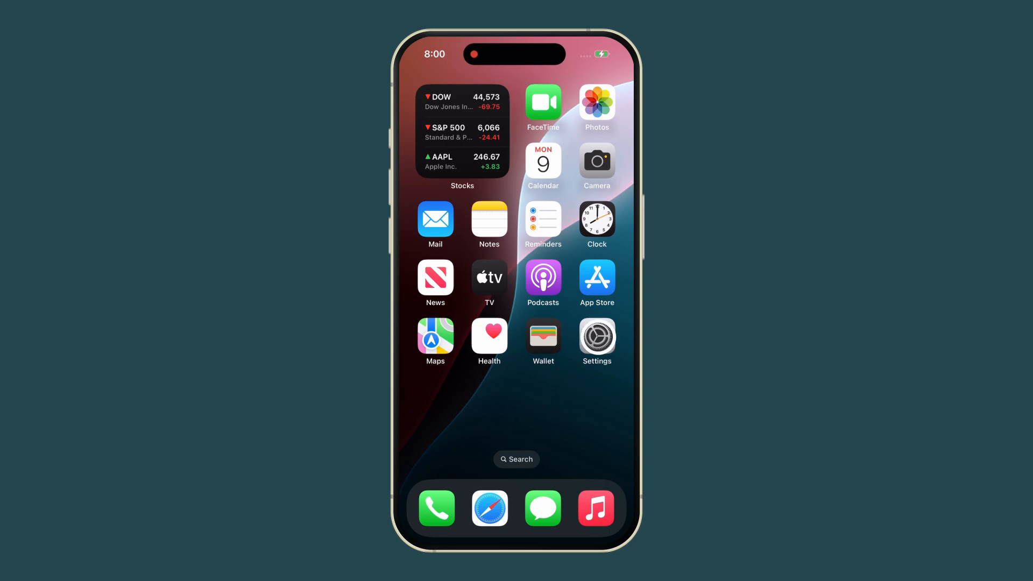
# Step: Set tyombera IPv4 to Manual: IP 192.168.0.3, mask 255.255.255.0, router 192.168.0.1, saved
pyautogui.click(596, 337)
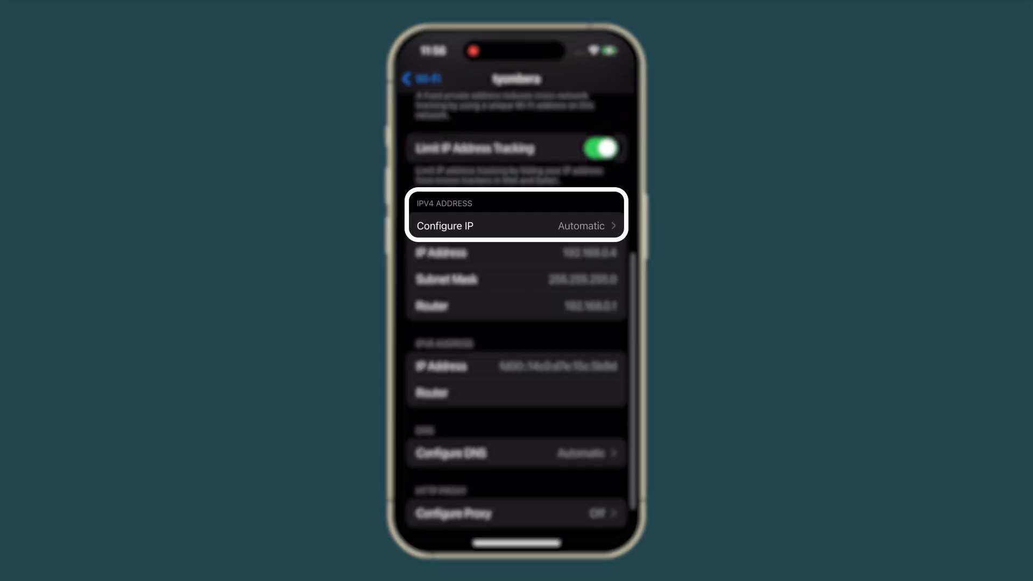
pyautogui.click(516, 226)
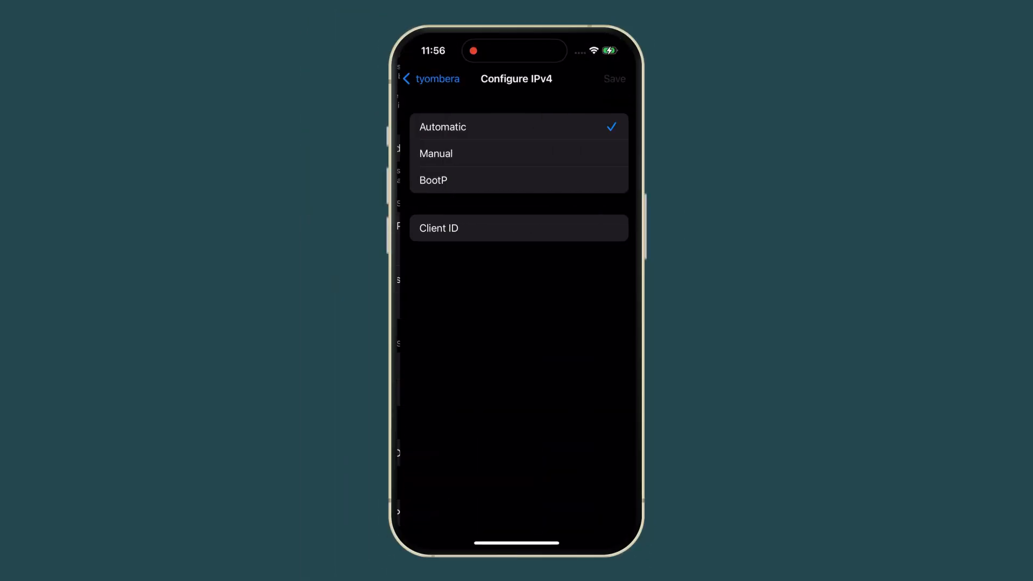
pyautogui.click(436, 154)
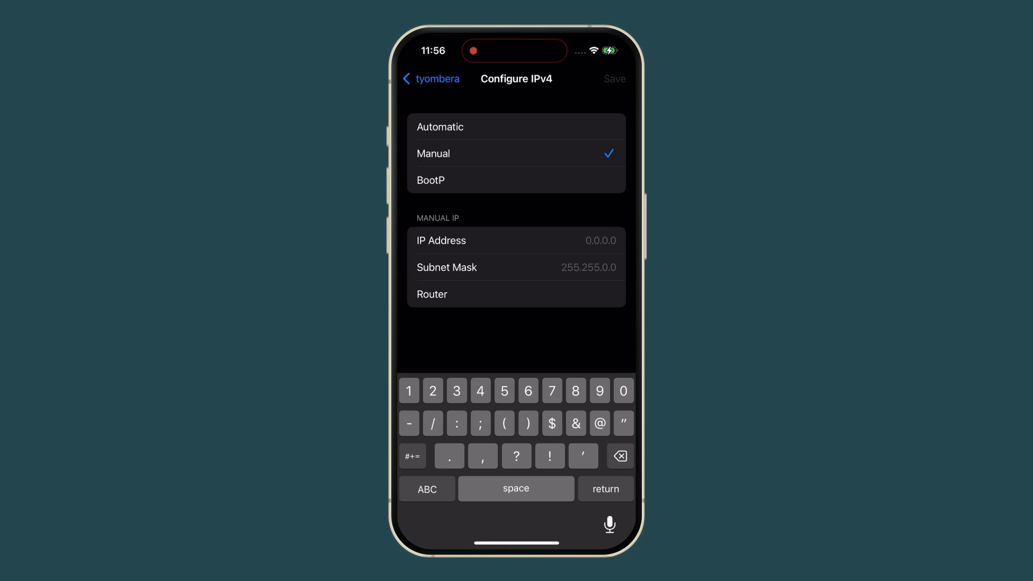
pyautogui.write('192.168.0.1')
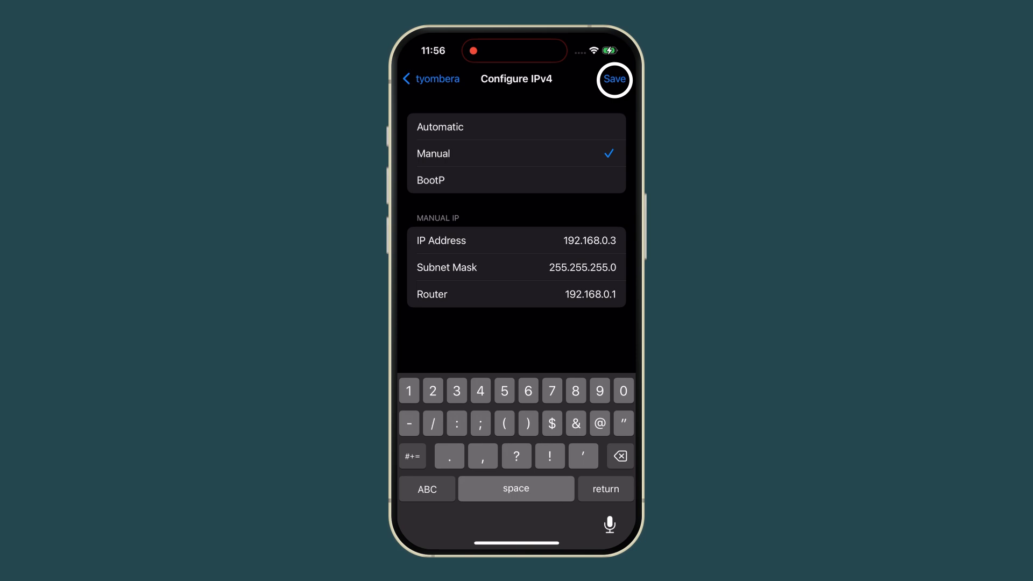
pyautogui.click(613, 79)
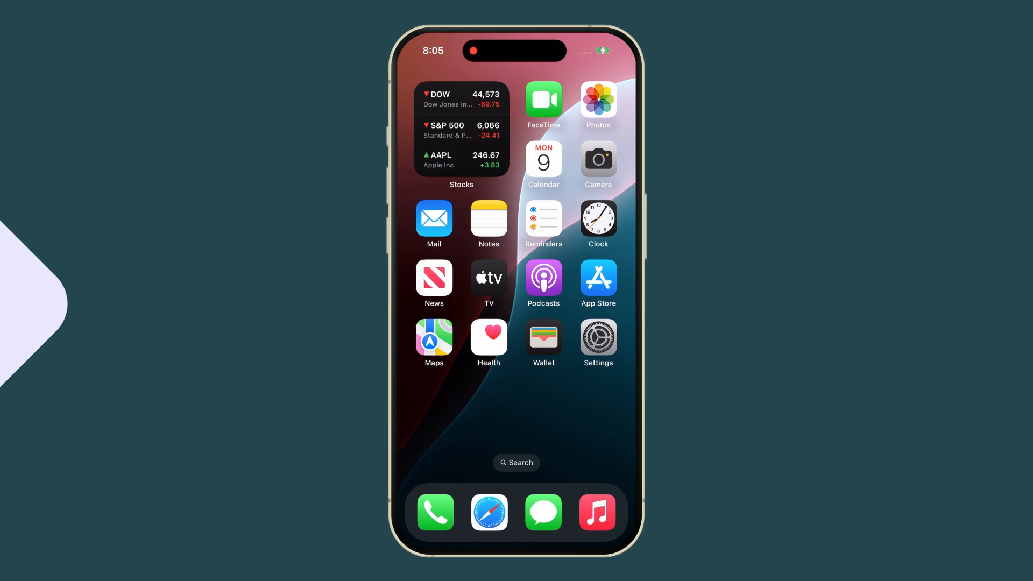
# Step: Load setapp.com in Safari and scroll down to its feature list
pyautogui.click(488, 512)
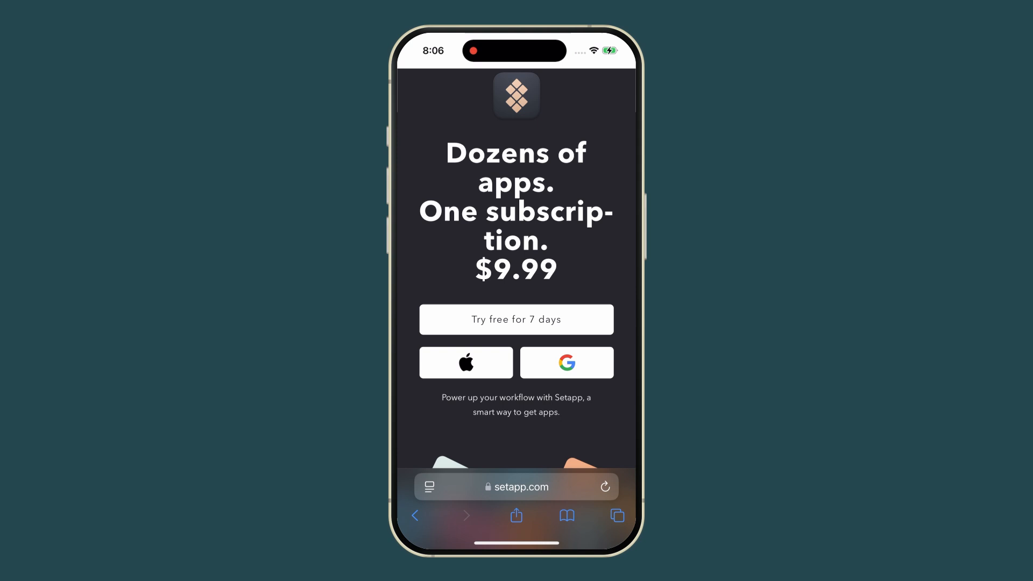
pyautogui.scroll(-3)
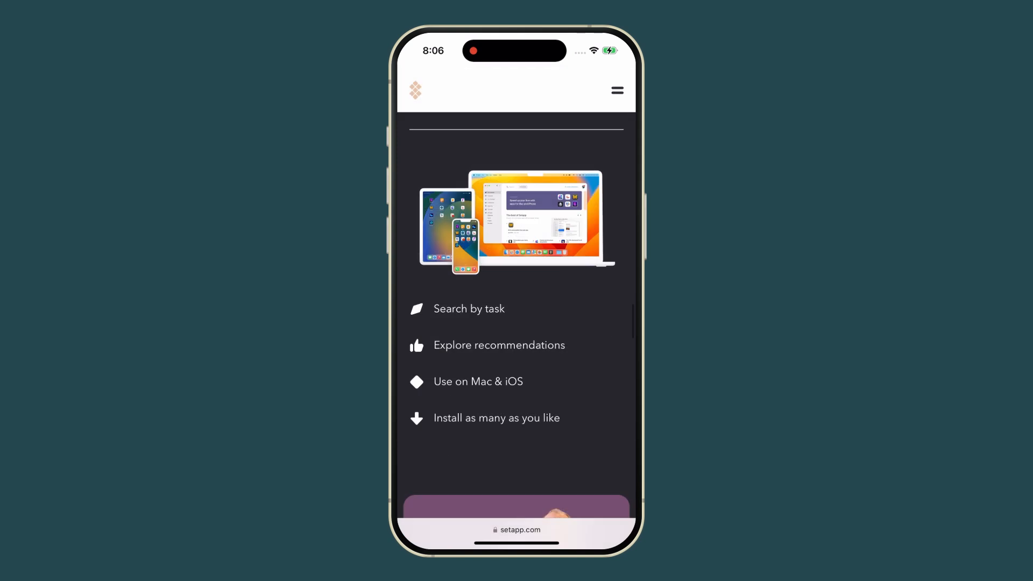